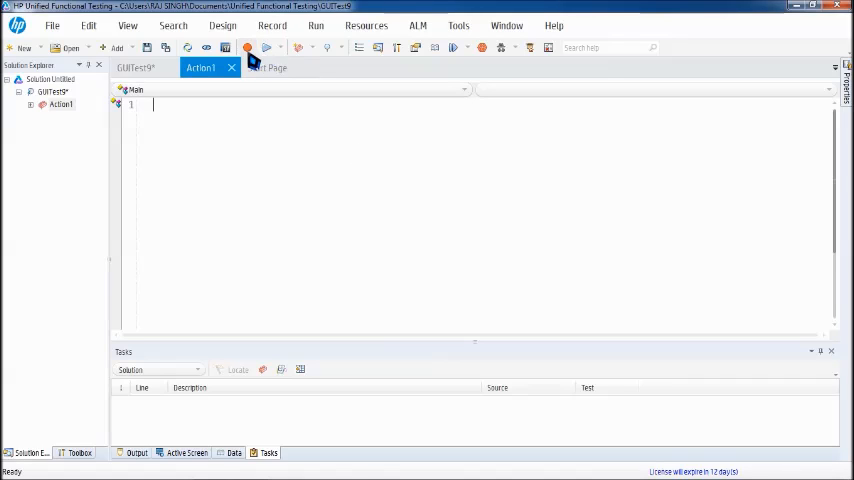
mouse_move(247, 47)
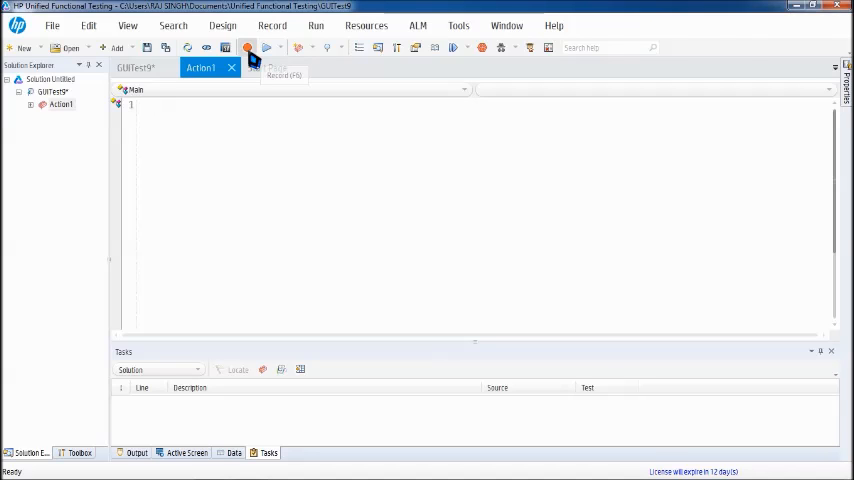
Step: Start recording, browse the checkpoint and output value types, then restart the recording
left_click(247, 47)
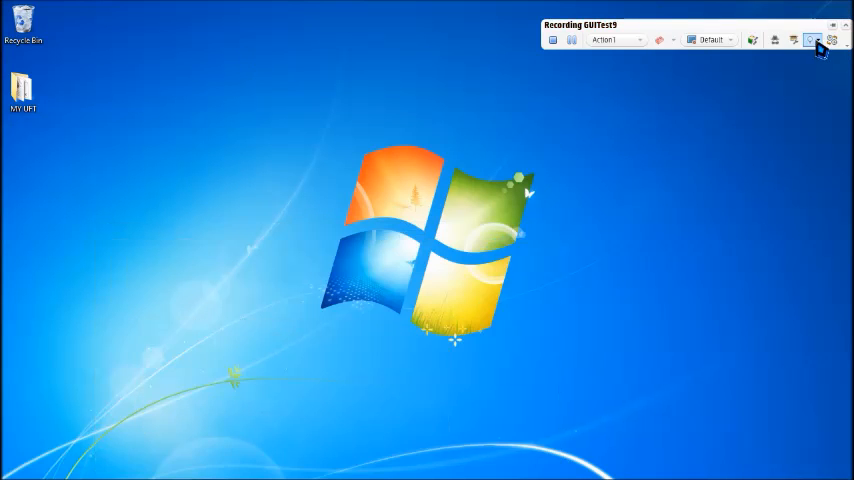
left_click(810, 40)
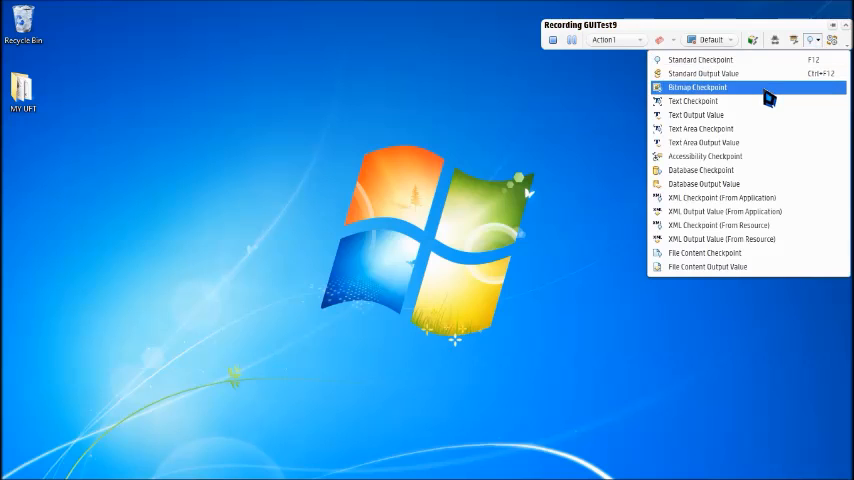
mouse_move(692, 101)
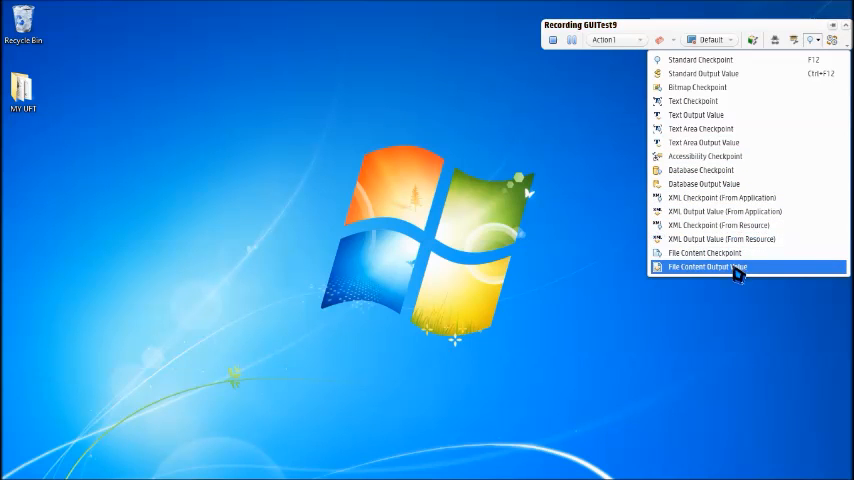
mouse_move(740, 276)
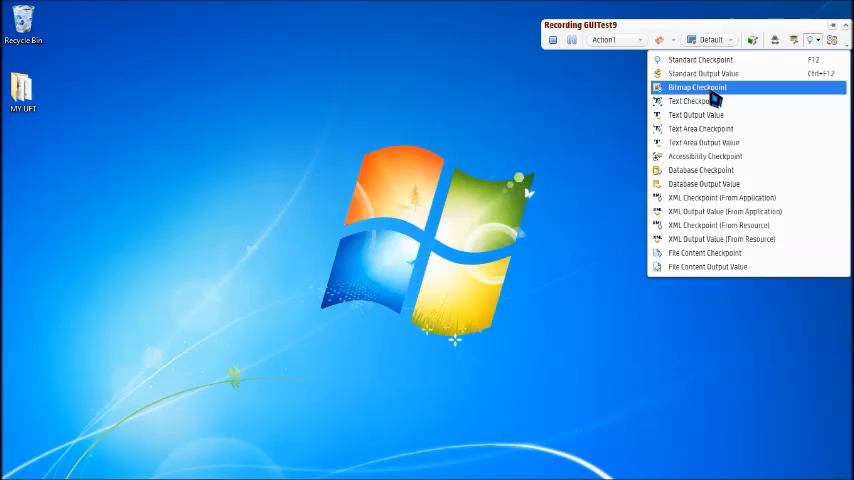
mouse_move(705, 156)
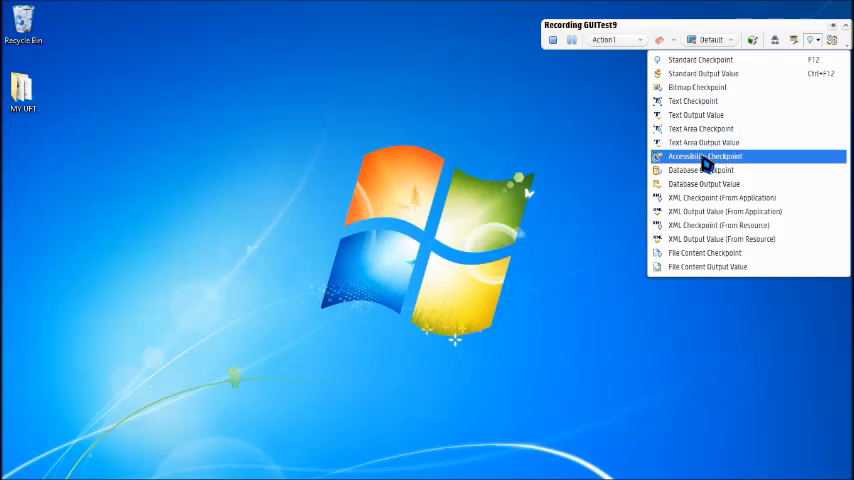
mouse_move(713, 164)
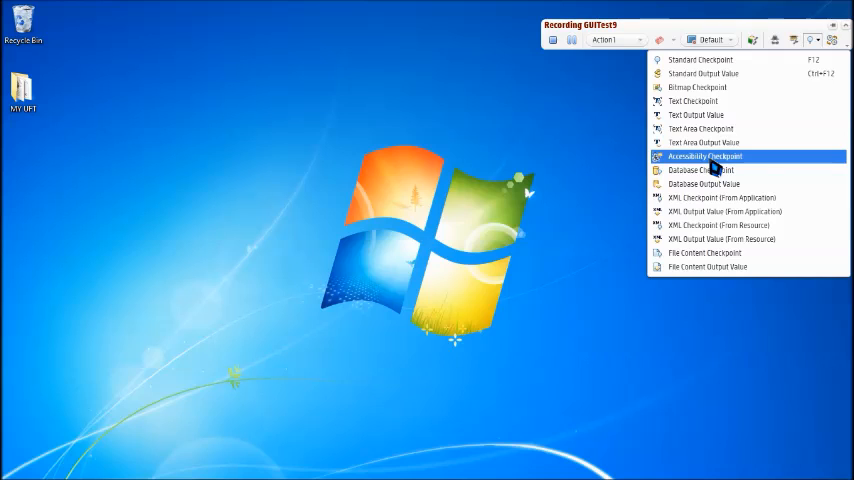
mouse_move(717, 167)
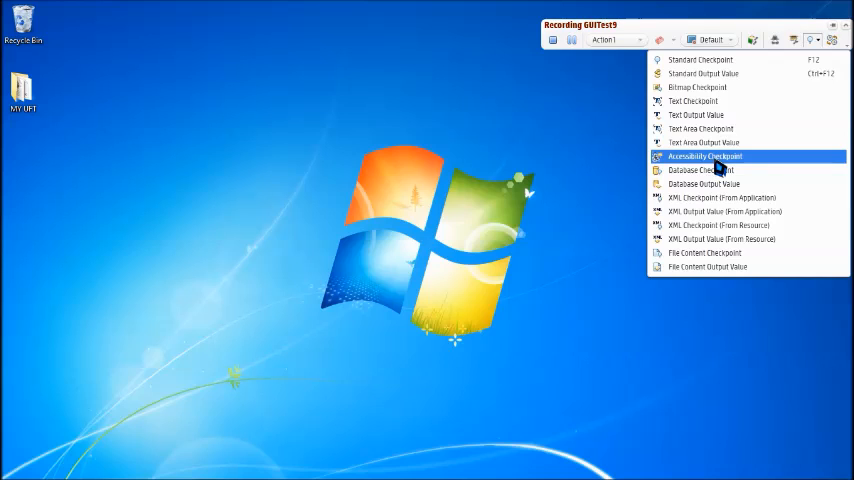
mouse_move(620, 109)
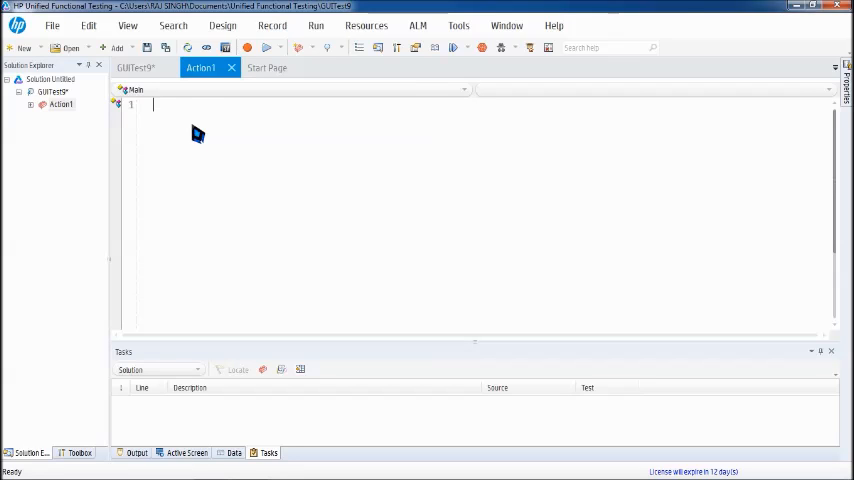
mouse_move(190, 155)
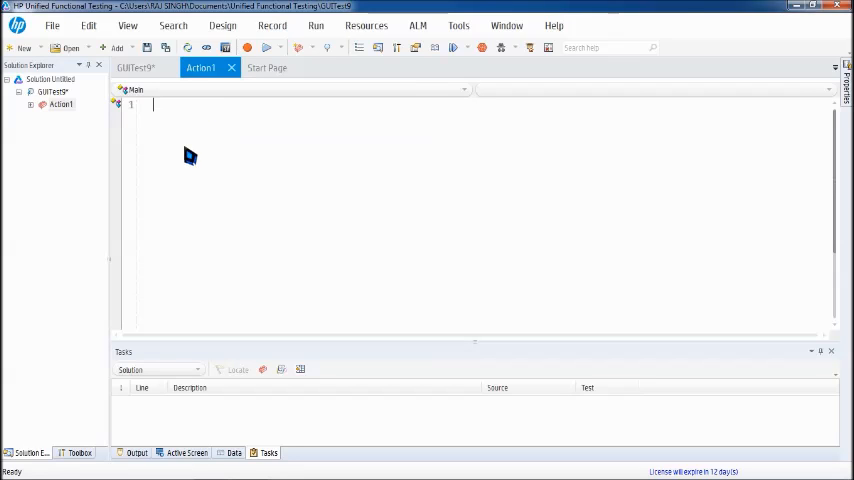
left_click(16, 468)
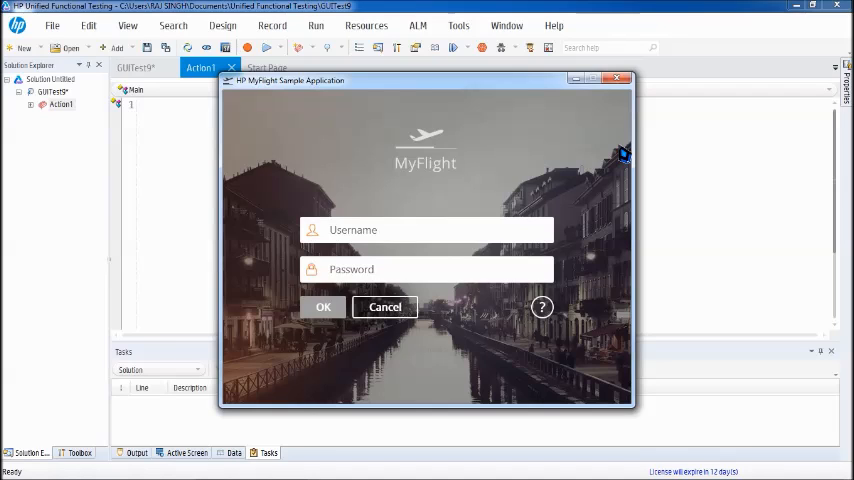
mouse_move(458, 93)
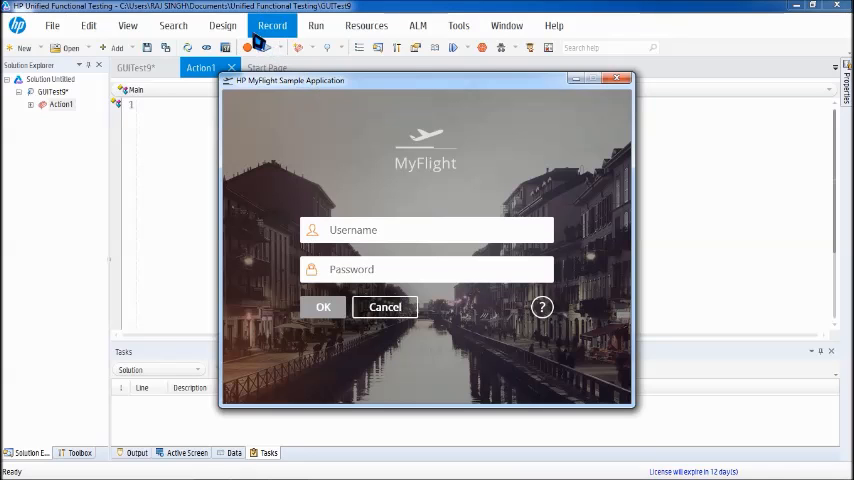
left_click(248, 47)
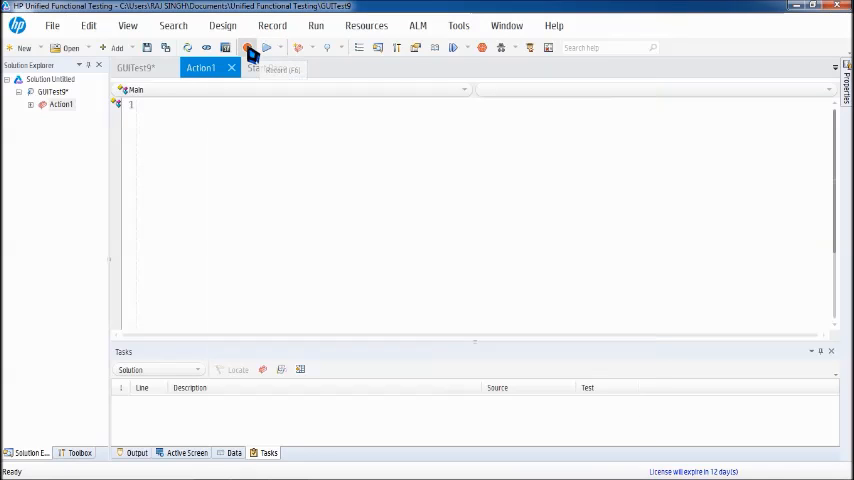
Step: Record a MyFlight login as john, reaching the booking screen greeting John Smith
left_click(247, 47)
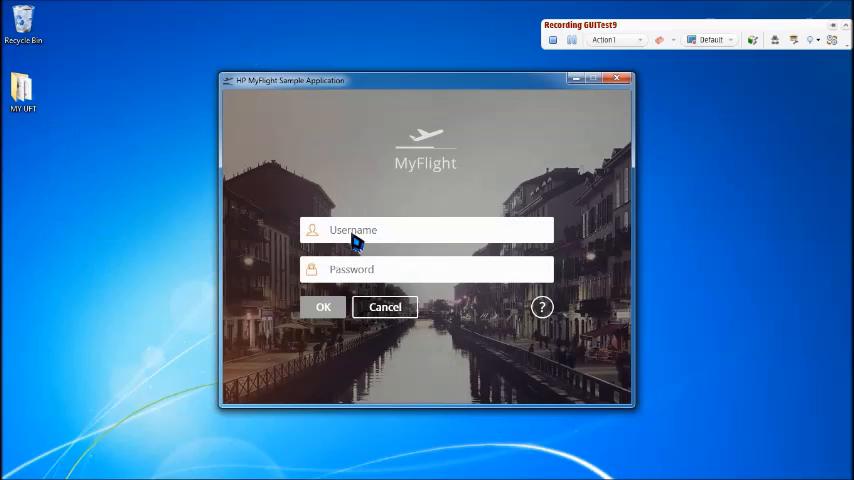
left_click(425, 230)
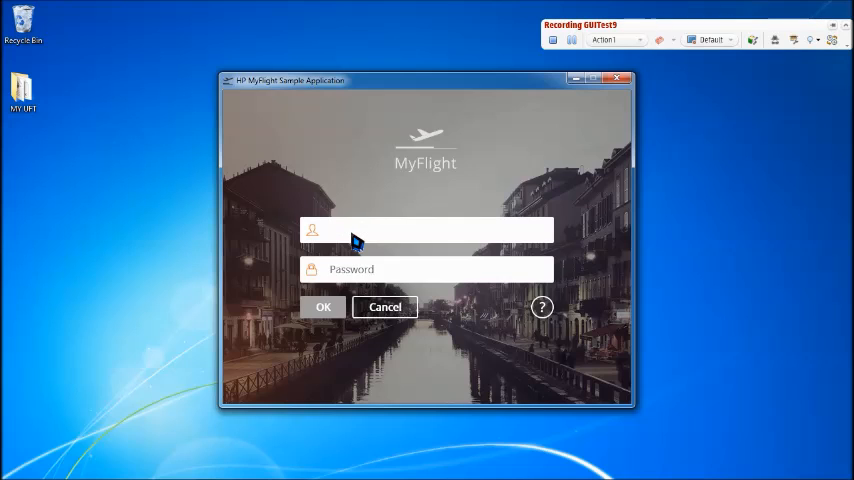
left_click(425, 230)
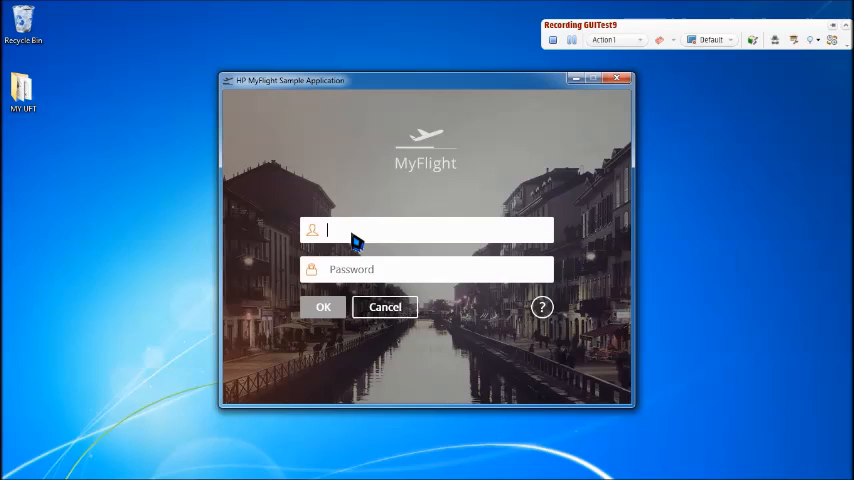
type("john")
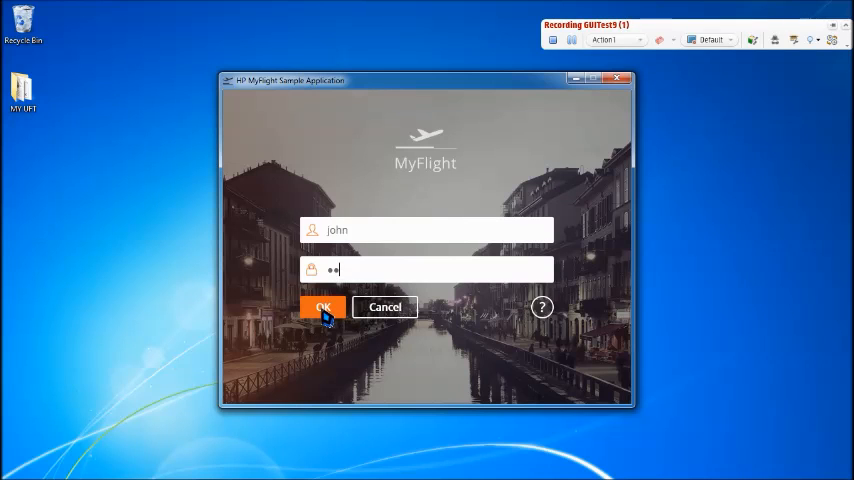
left_click(322, 307)
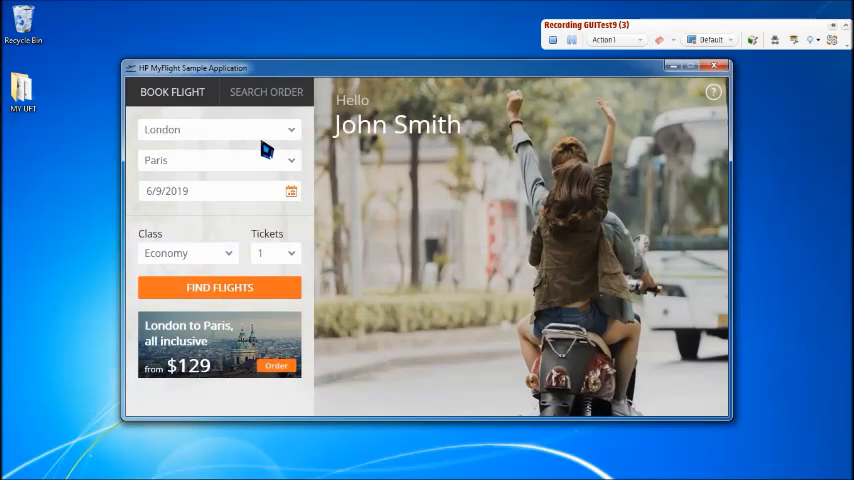
Step: Book a flight from Portland to Sydney and open the ticket count list
left_click(219, 129)
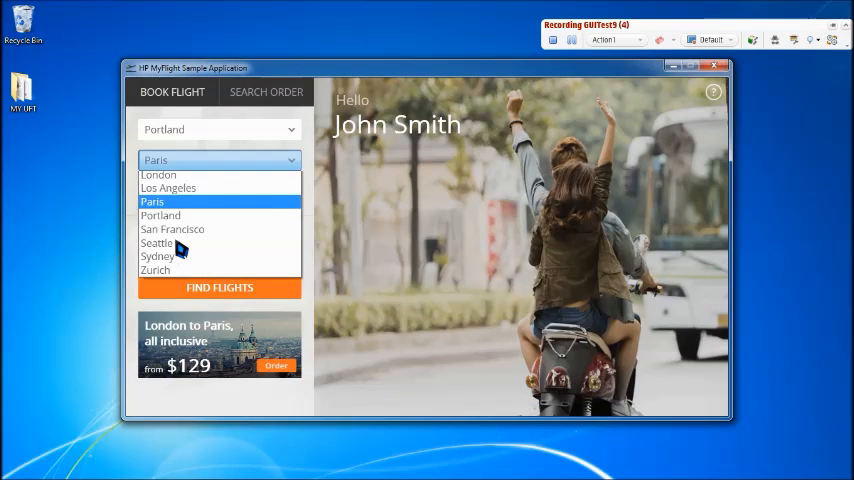
left_click(157, 256)
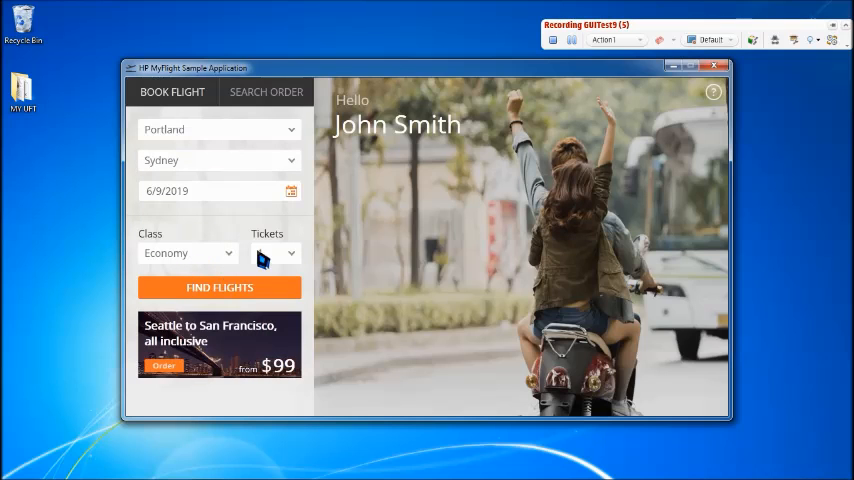
left_click(275, 252)
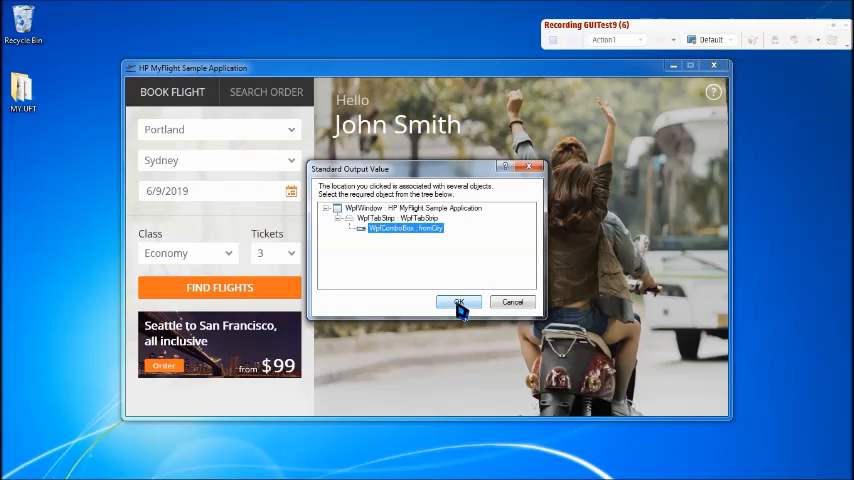
Step: Output the fromCity box's selection property, Portland, to the global data table
left_click(459, 302)
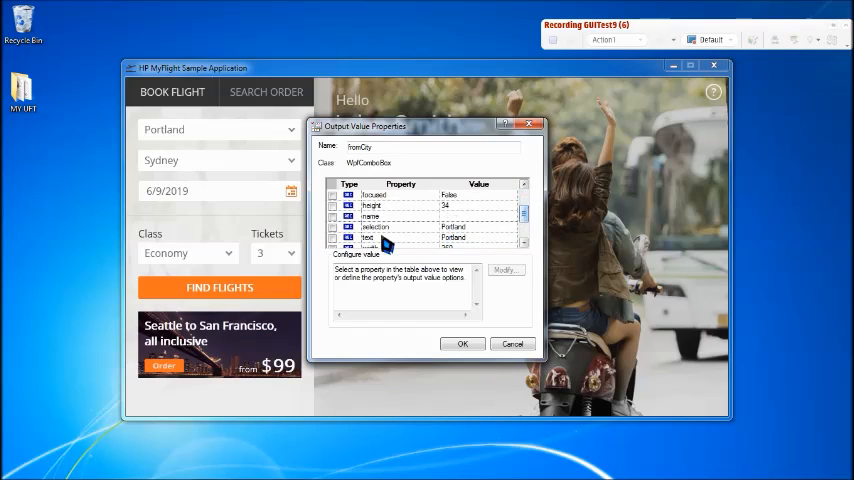
left_click(375, 226)
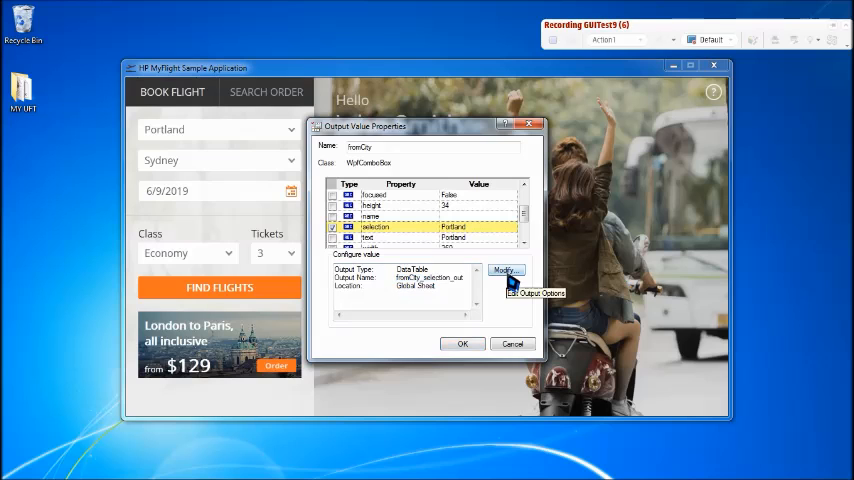
Step: Store the departure city output in the Global data table column fly_from
left_click(507, 270)
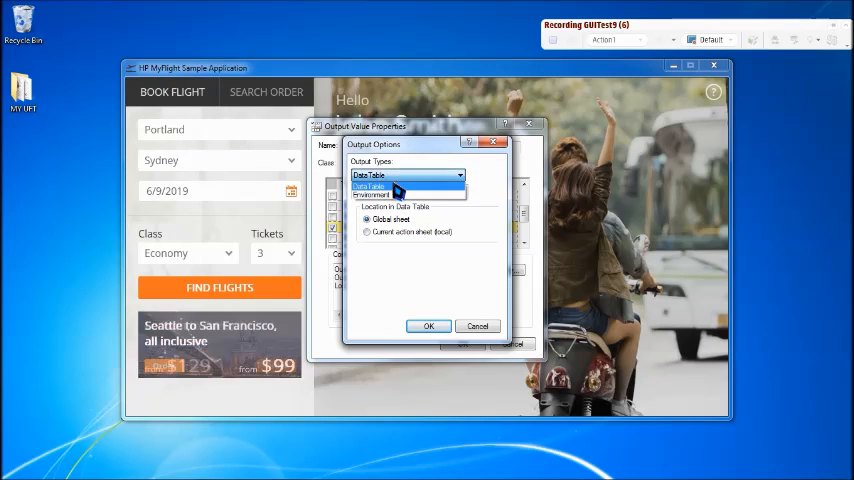
left_click(370, 185)
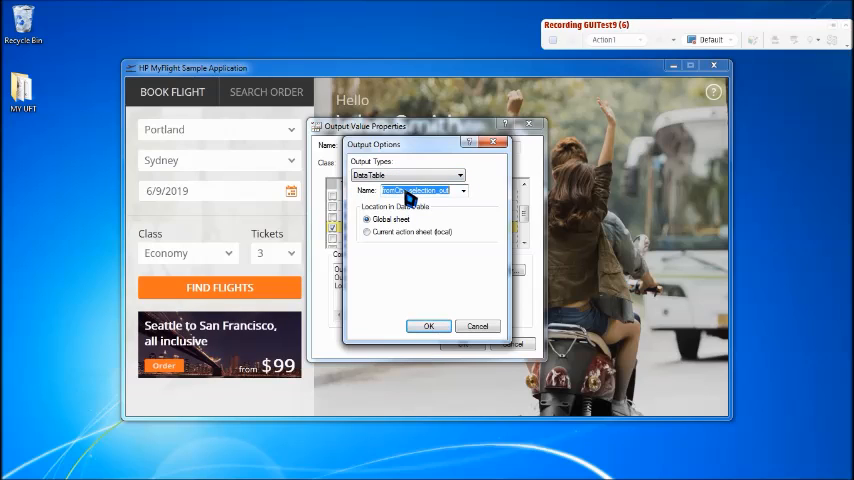
type("fly_from")
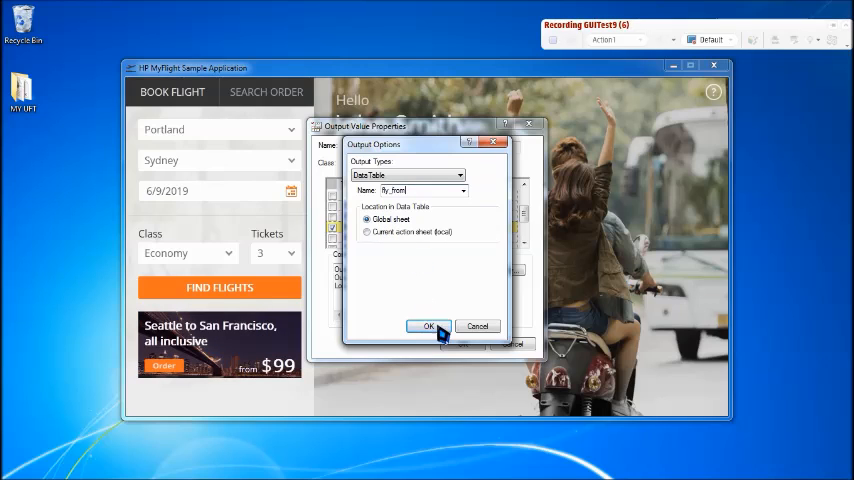
left_click(428, 326)
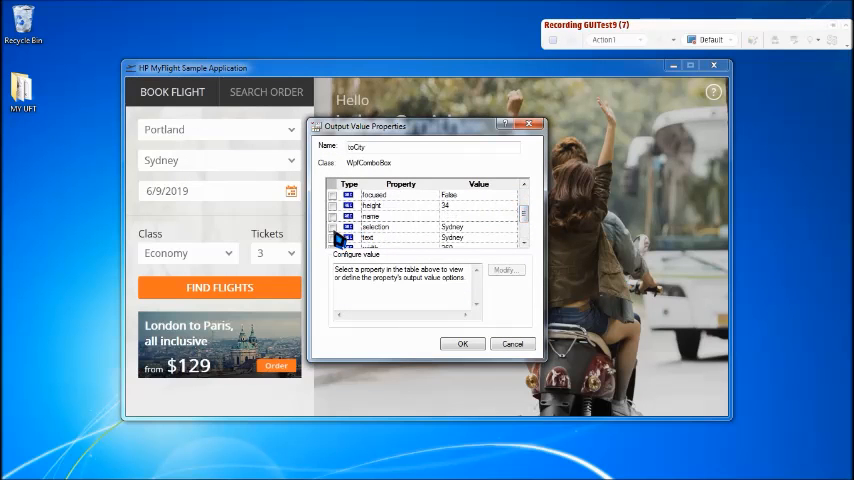
Step: Output the toCity selection, Sydney, to the Global data table column fly_to
left_click(375, 226)
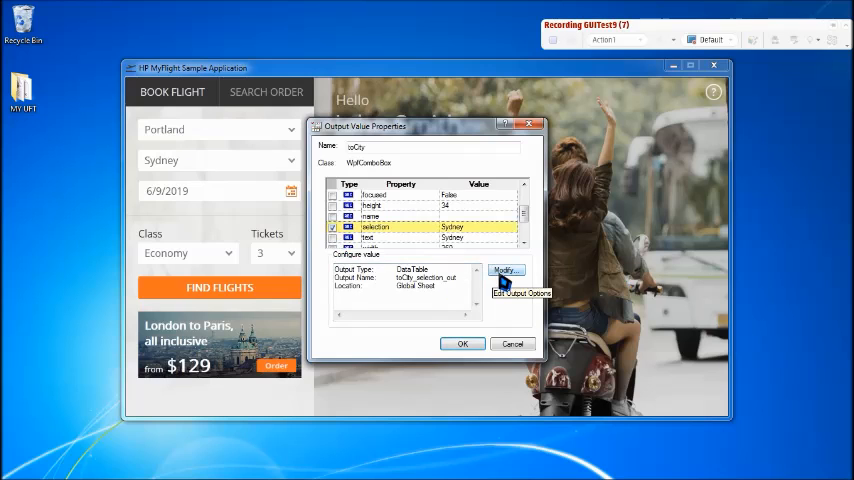
left_click(506, 271)
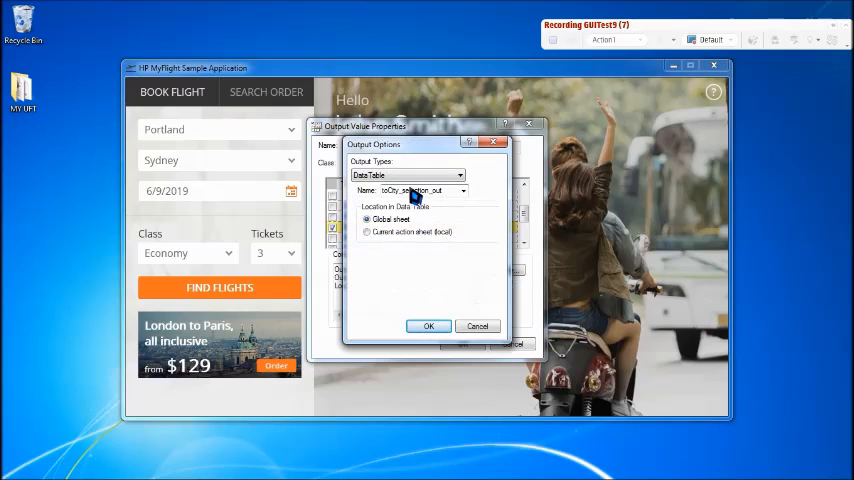
type("fly_to")
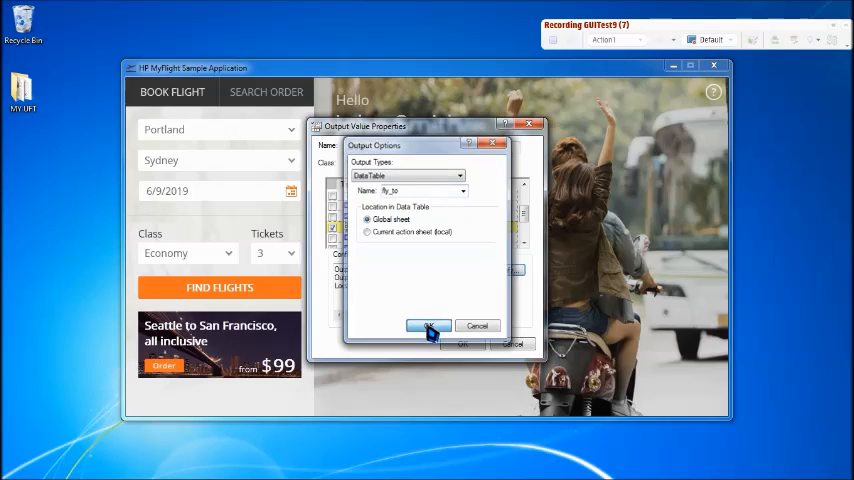
left_click(428, 326)
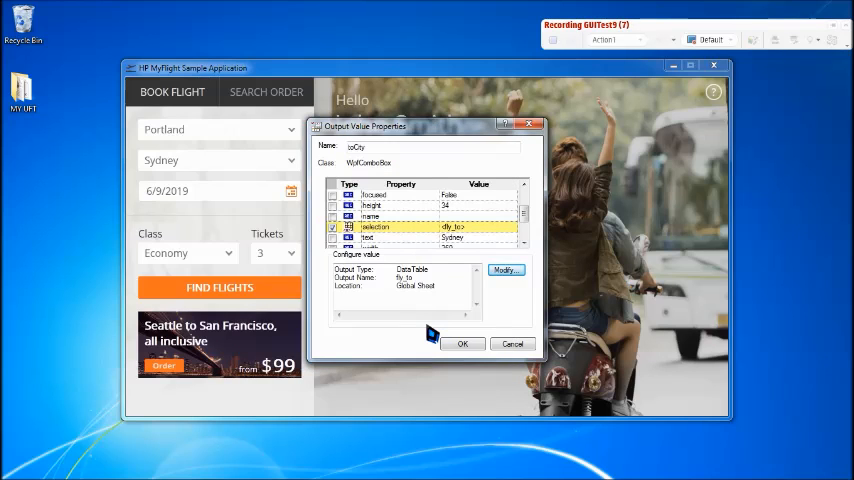
left_click(461, 343)
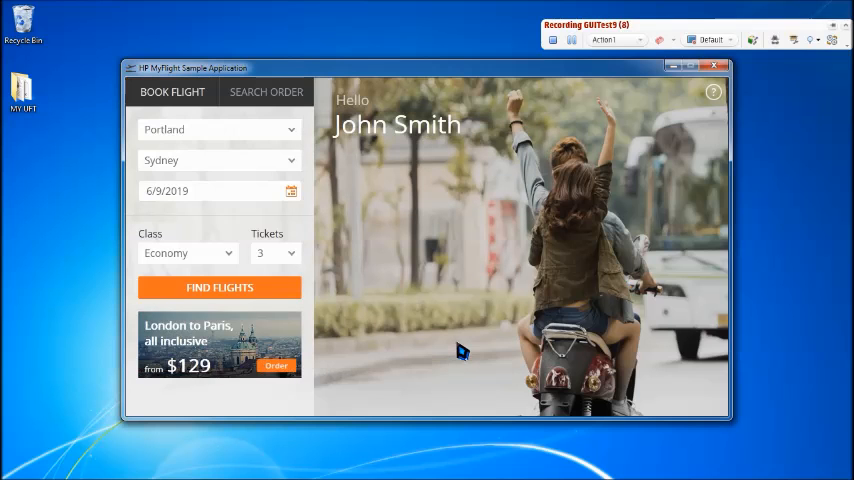
mouse_move(690, 80)
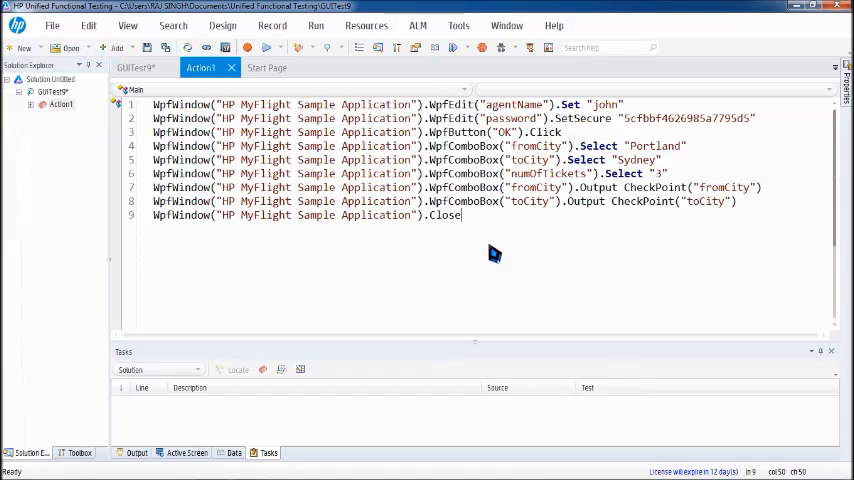
Step: Drag the divider above the Tasks pane upward to enlarge the lower panel
left_click_drag(575, 187, 735, 201)
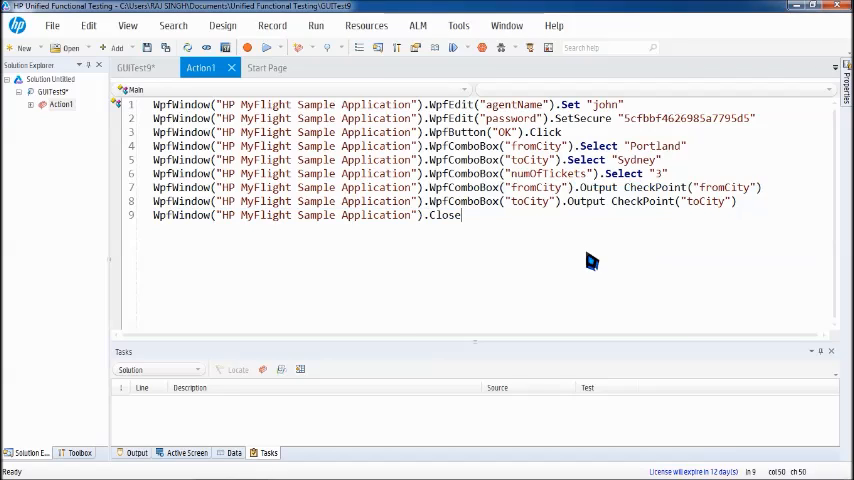
mouse_move(596, 352)
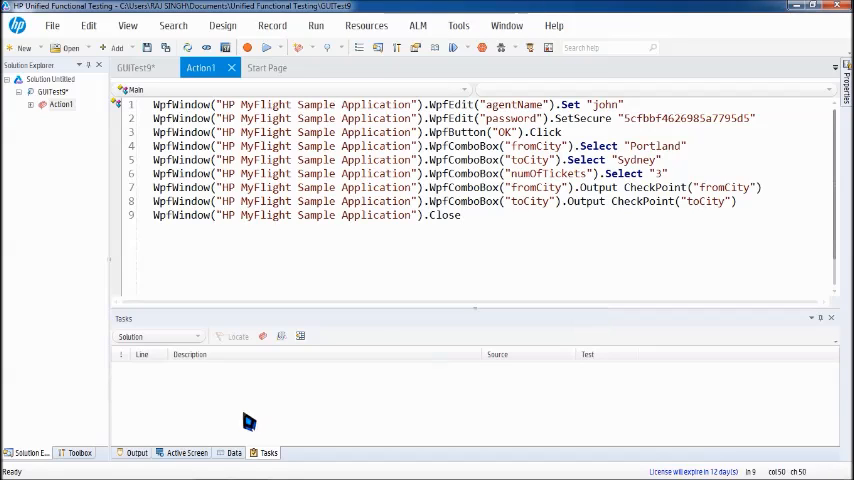
Step: Show the Data pane with empty fly_from and fly_to columns on the Global sheet
left_click(233, 453)
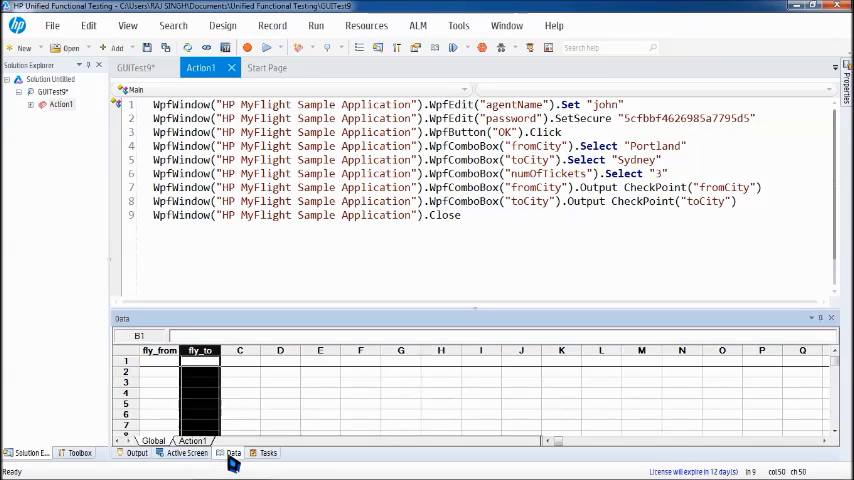
left_click(240, 414)
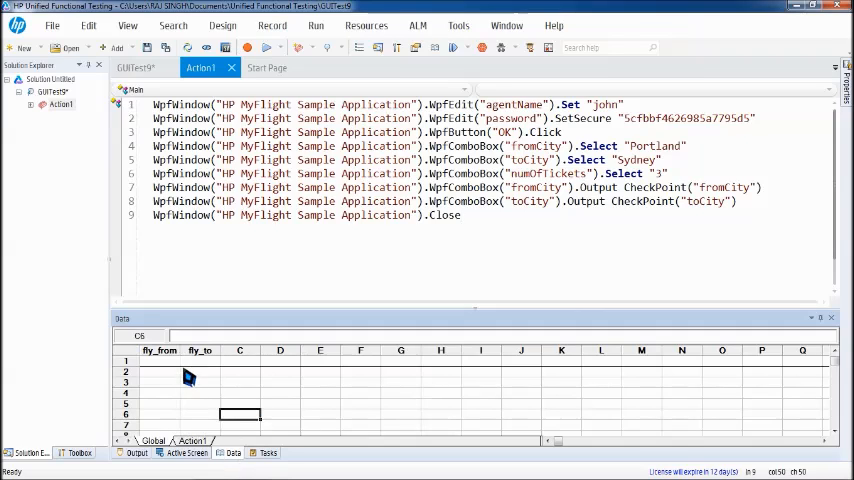
mouse_move(198, 362)
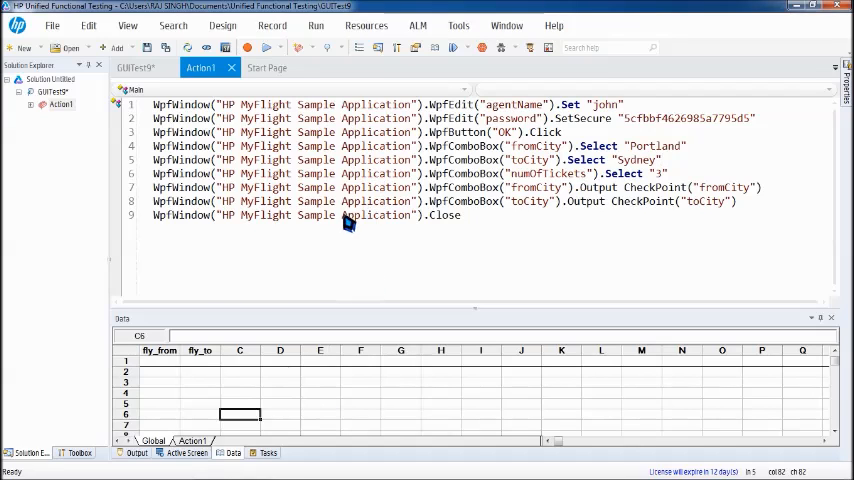
Step: Run GUITest9 with the default results location and view its Run Results summary
left_click(16, 467)
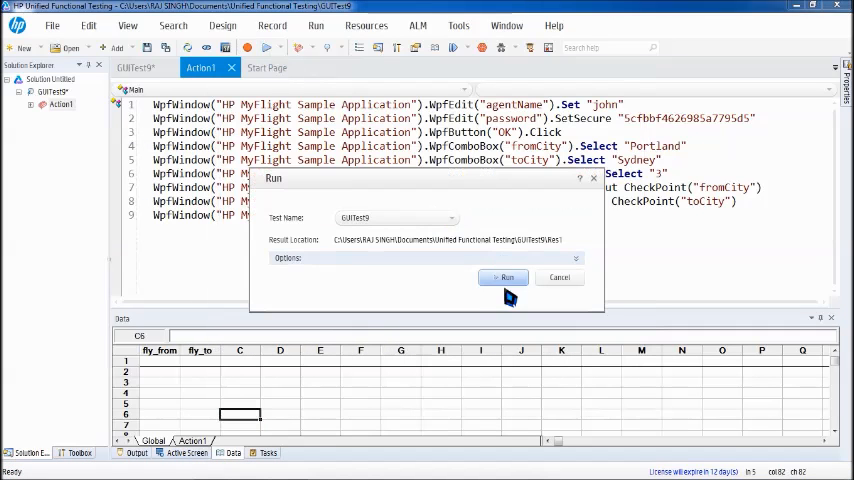
left_click(503, 277)
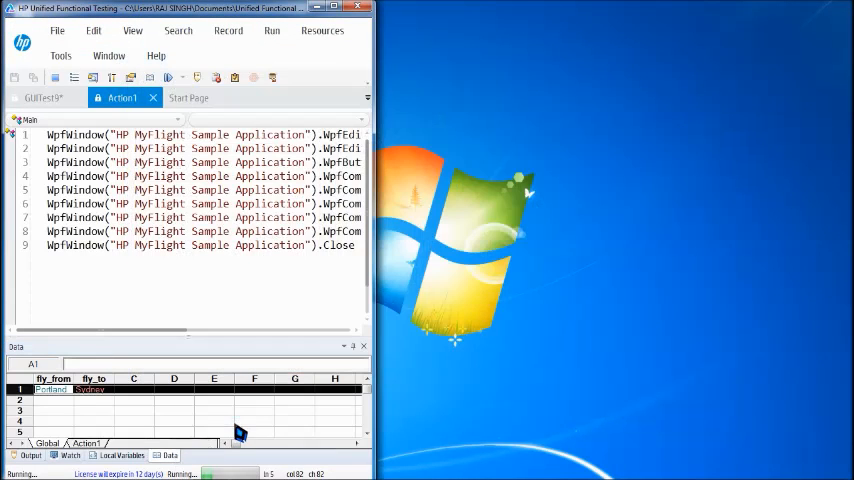
left_click(344, 6)
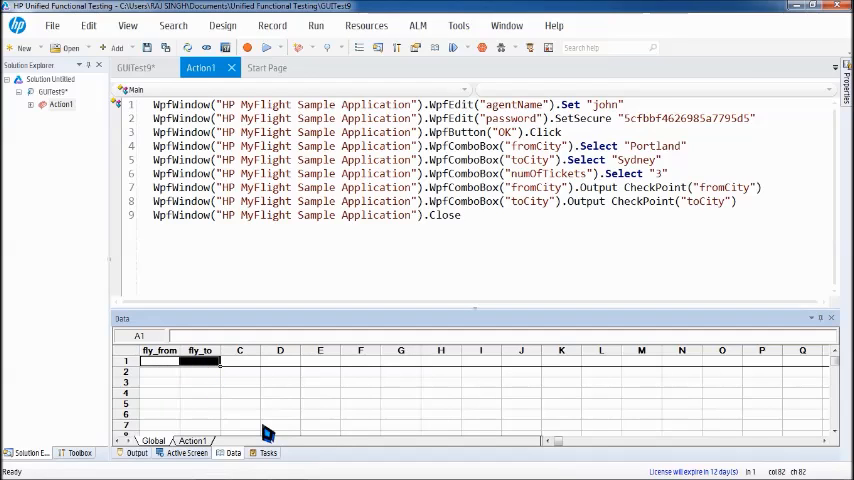
left_click(280, 414)
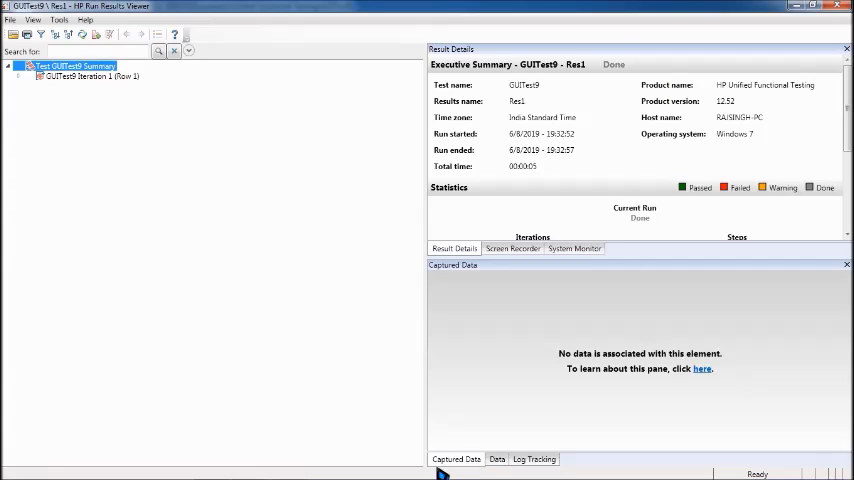
mouse_move(515, 390)
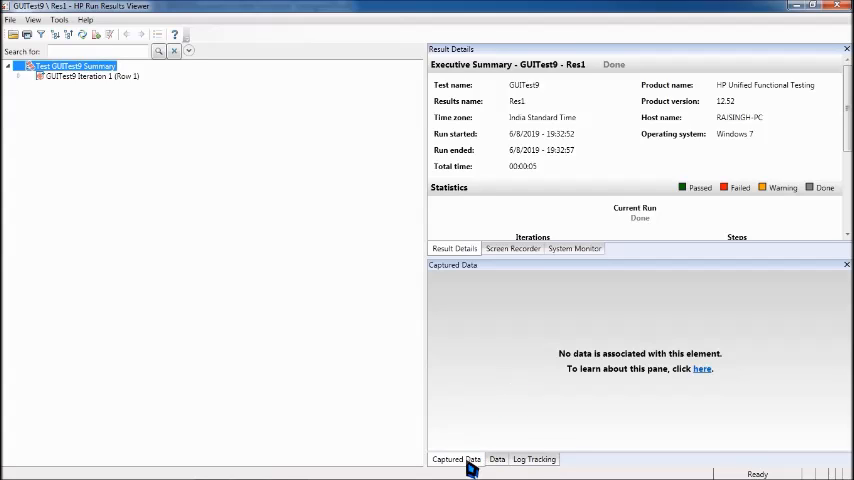
Step: Open the captured Data tab showing fly_from Portland and fly_to Sydney in row 1
left_click(497, 459)
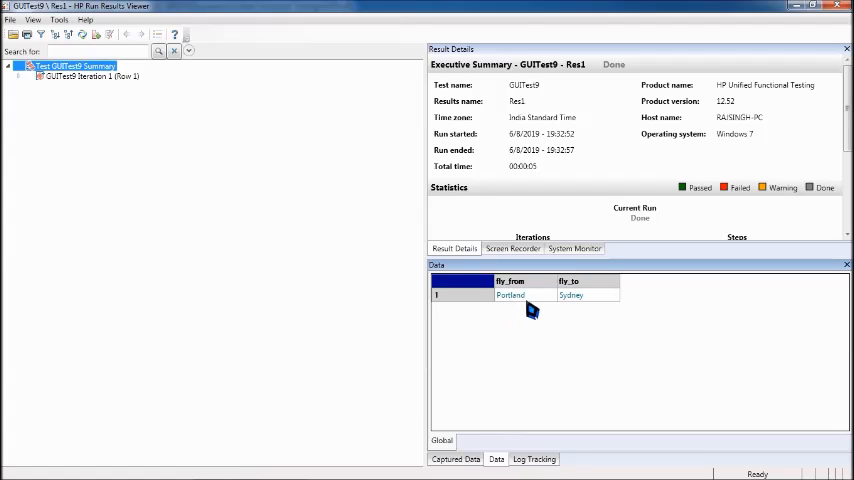
mouse_move(800, 90)
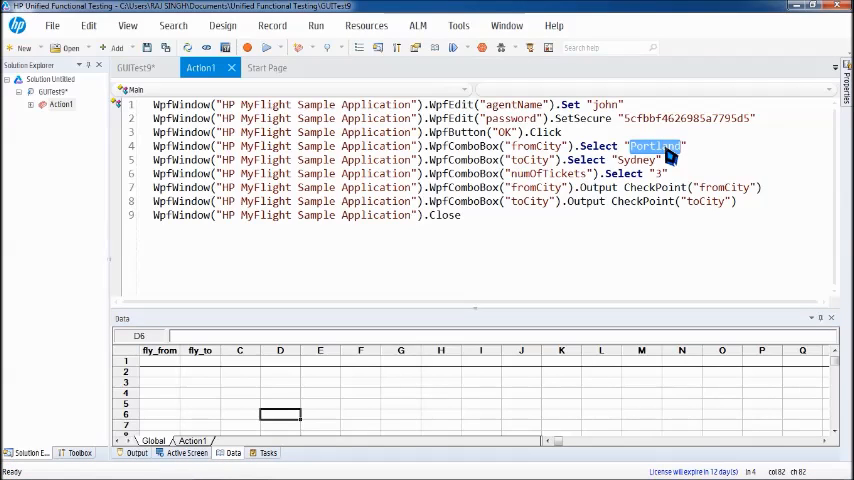
Step: Change the script's cities to Frankfurt and Zurich and run the test again
type("Frankfurt")
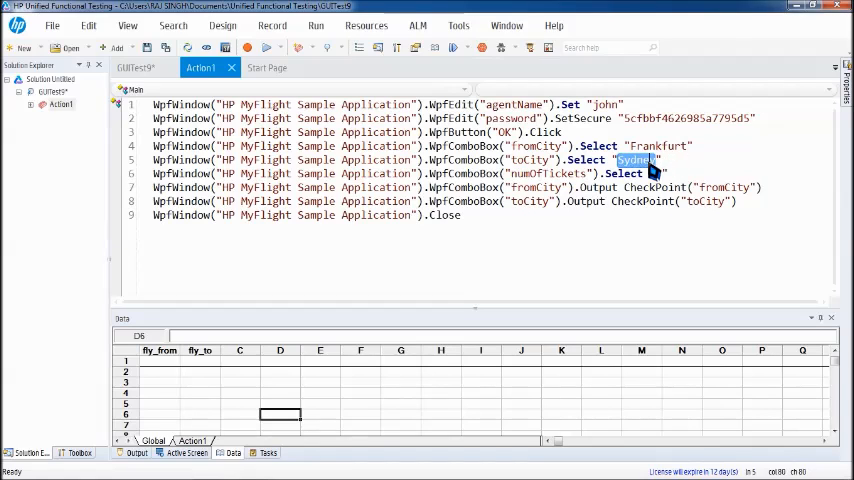
type("Zurich")
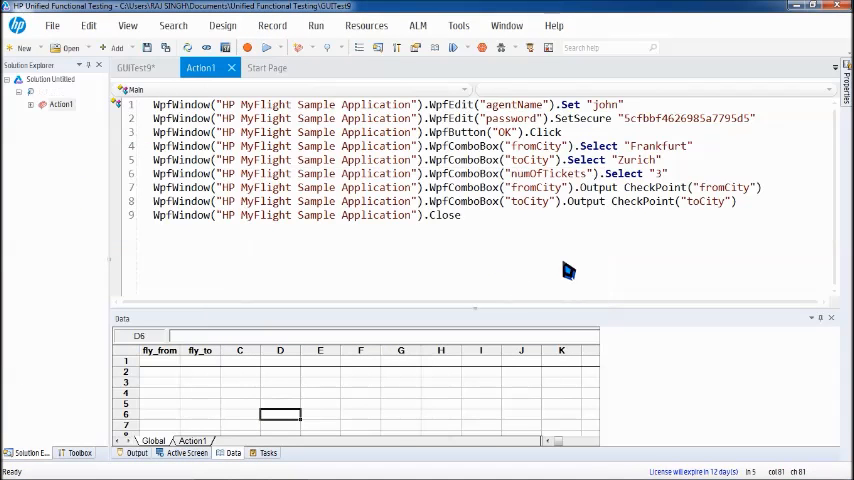
left_click(316, 25)
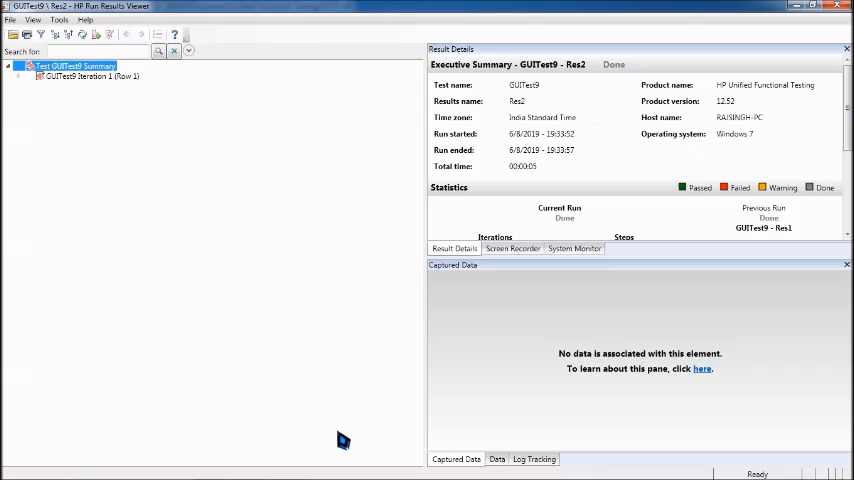
Step: Open the Res2 Data tab showing fly_from Frankfurt and fly_to Zurich
left_click(496, 459)
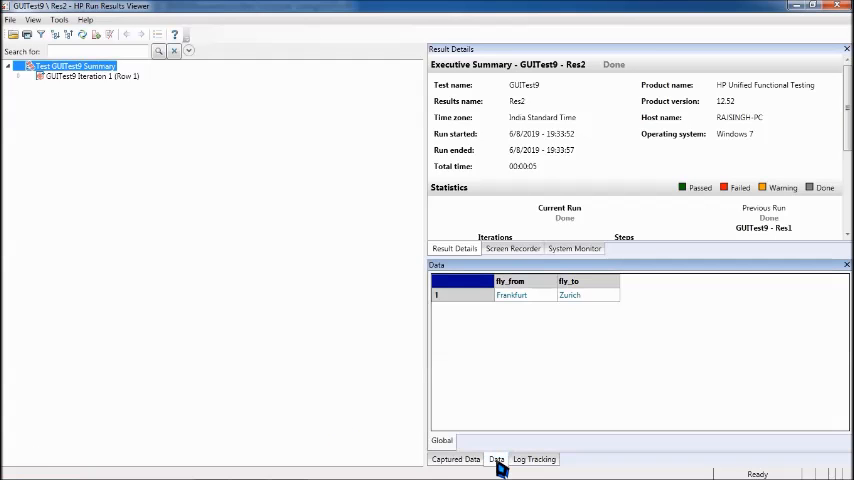
mouse_move(540, 320)
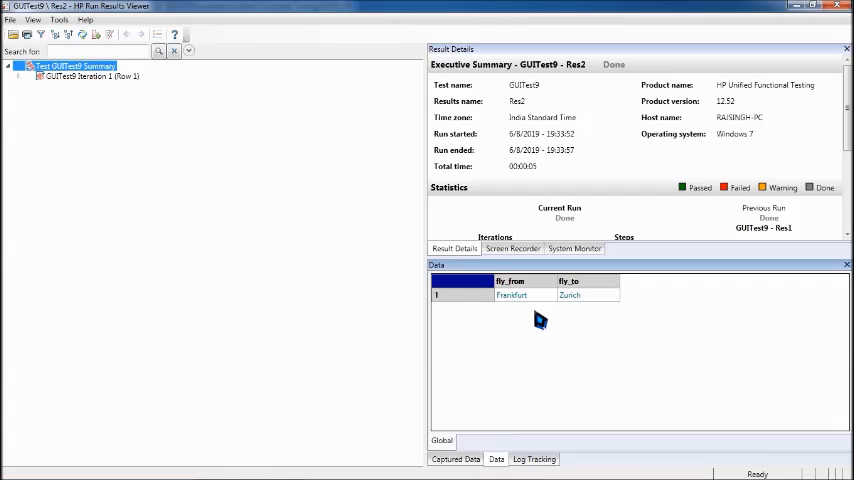